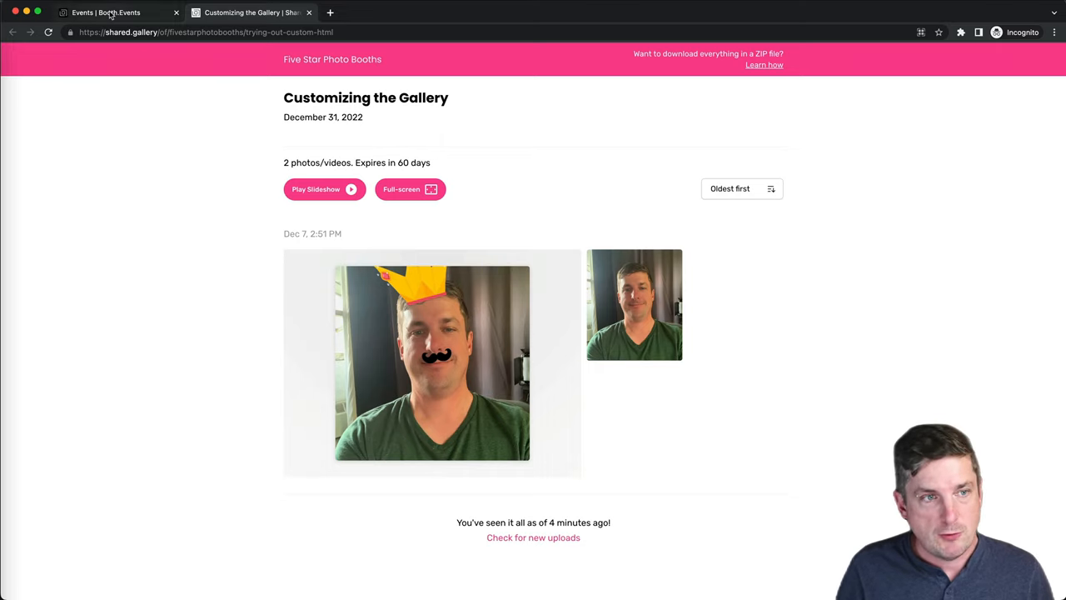
Switch to the Booth.Events dashboard tab for the Customizing the Gallery event
{"action": "left_click", "coordinate": [100, 12]}
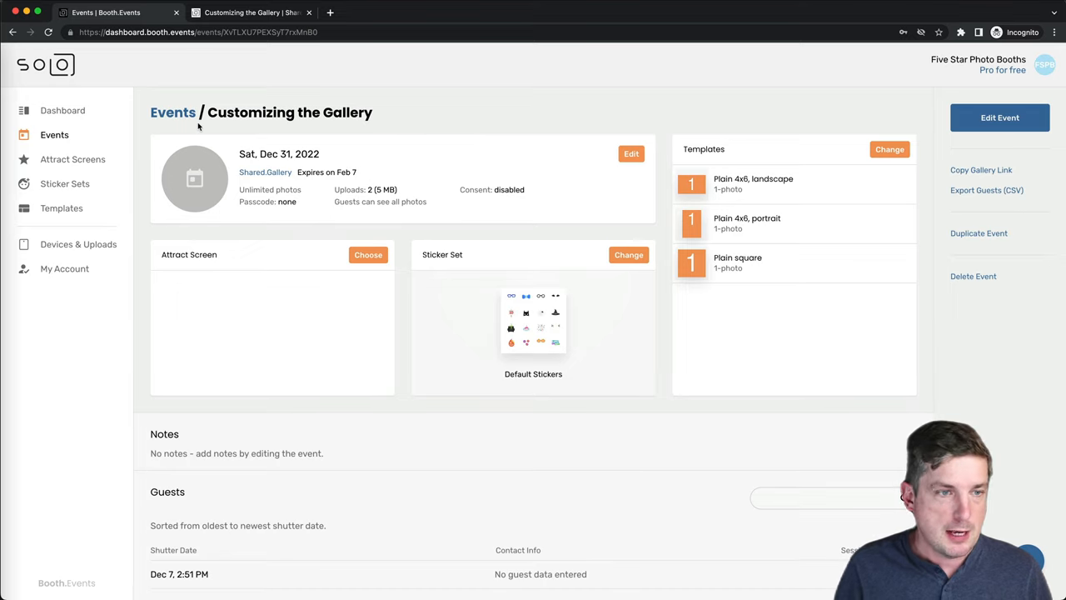
{"action": "mouse_move", "coordinate": [538, 121]}
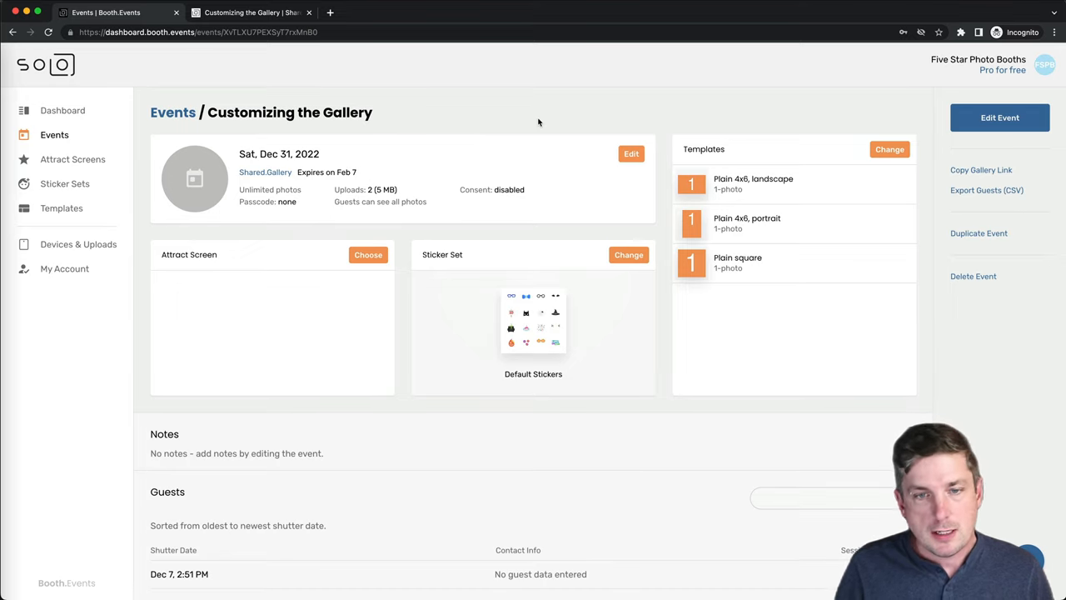
In the event's Branding settings, set gallery text to #ffffff on a #28272b background
{"action": "left_click", "coordinate": [631, 153]}
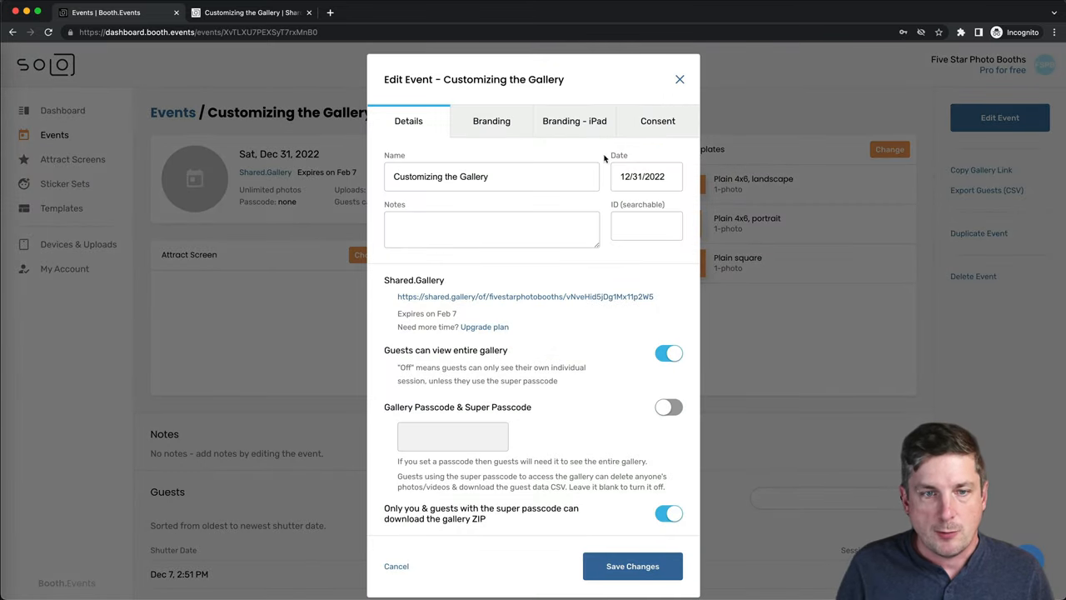
{"action": "left_click", "coordinate": [492, 121]}
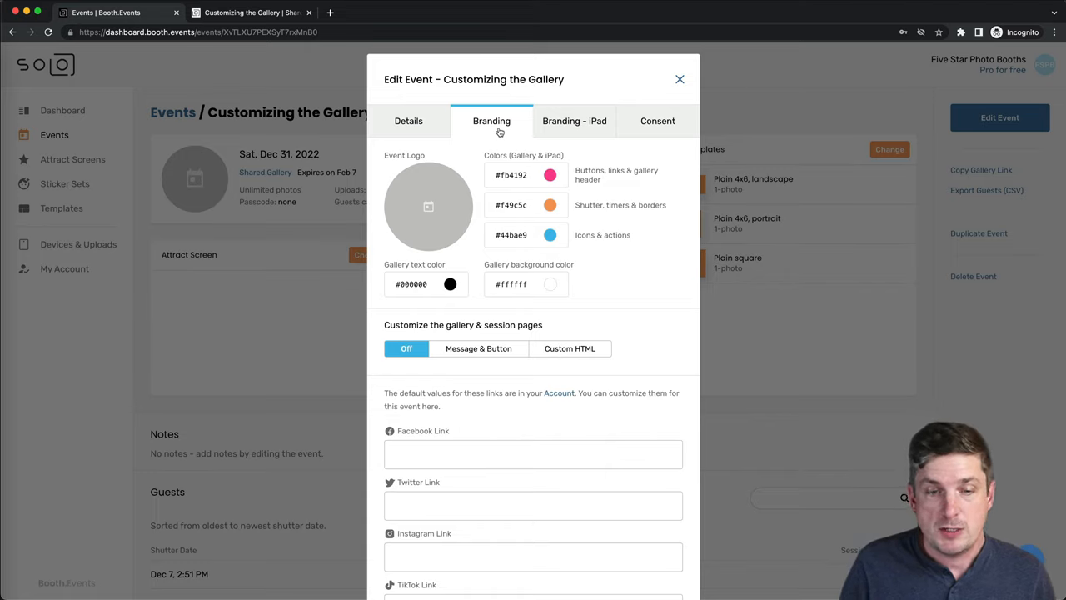
{"action": "left_click", "coordinate": [551, 284]}
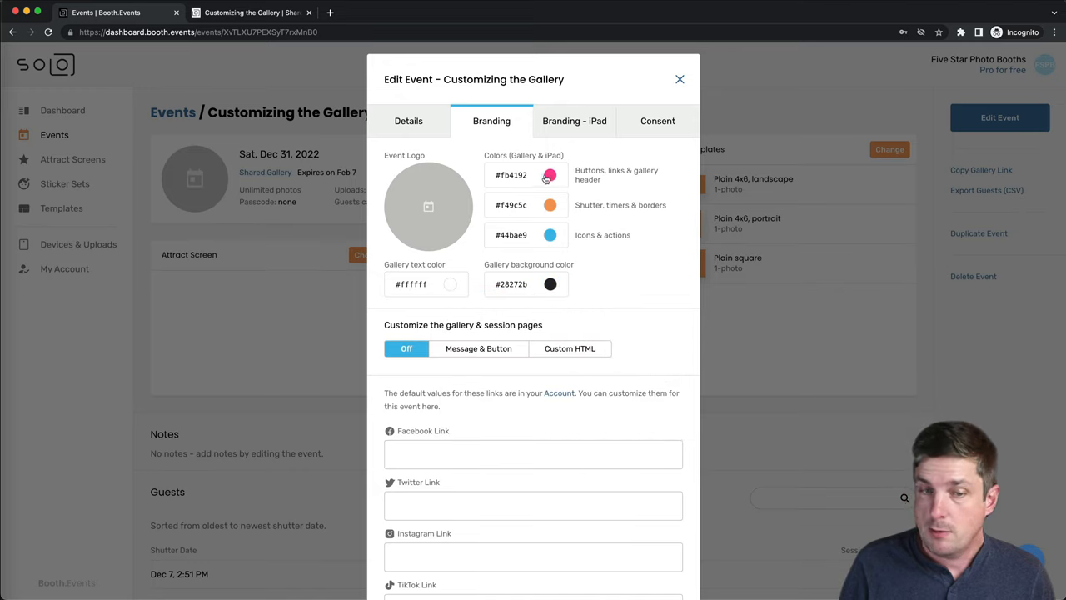
Set the buttons, links and header colour to purple #8c3cdd and save the event
{"action": "left_click", "coordinate": [550, 175]}
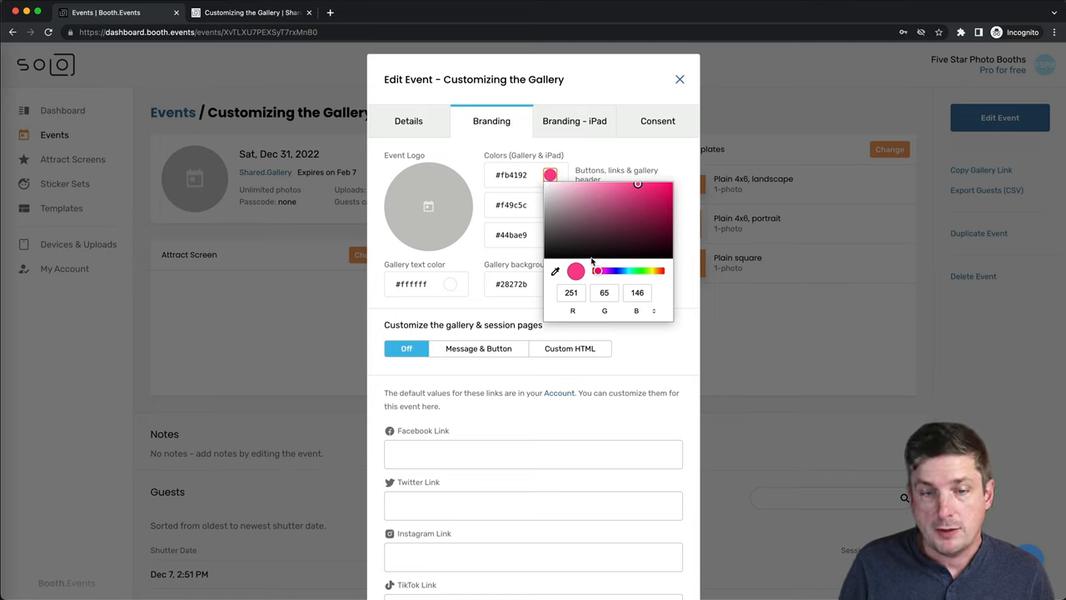
{"action": "left_click", "coordinate": [630, 210]}
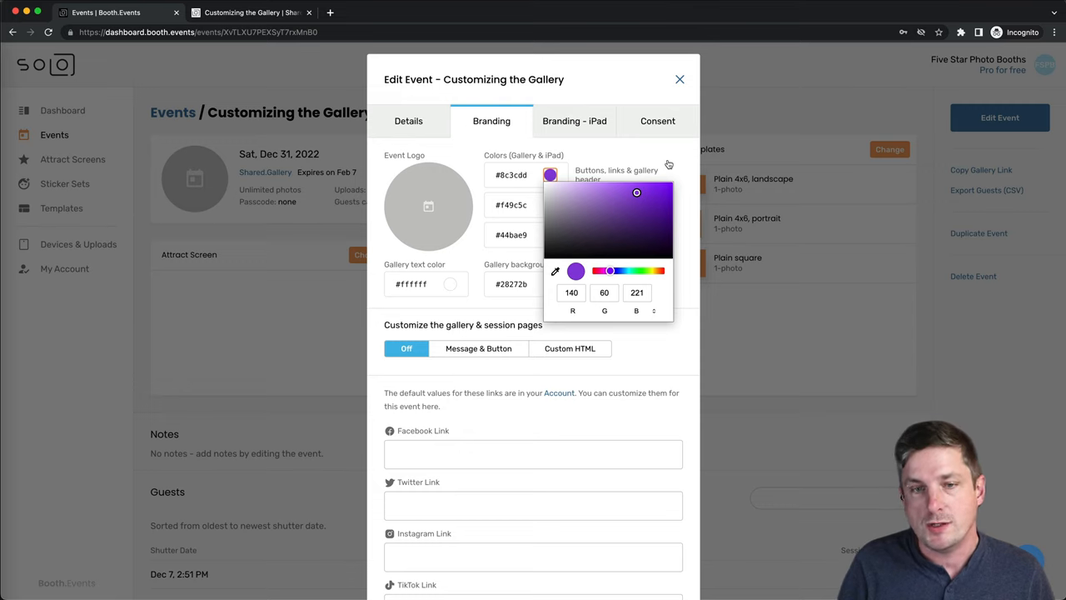
{"action": "left_click", "coordinate": [660, 340]}
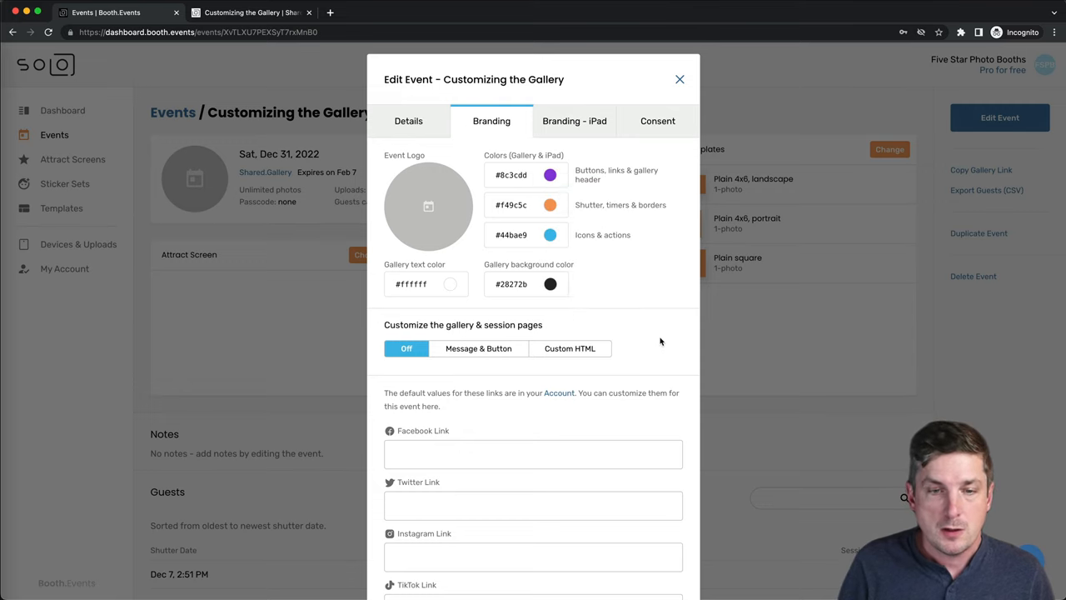
{"action": "left_click", "coordinate": [679, 79]}
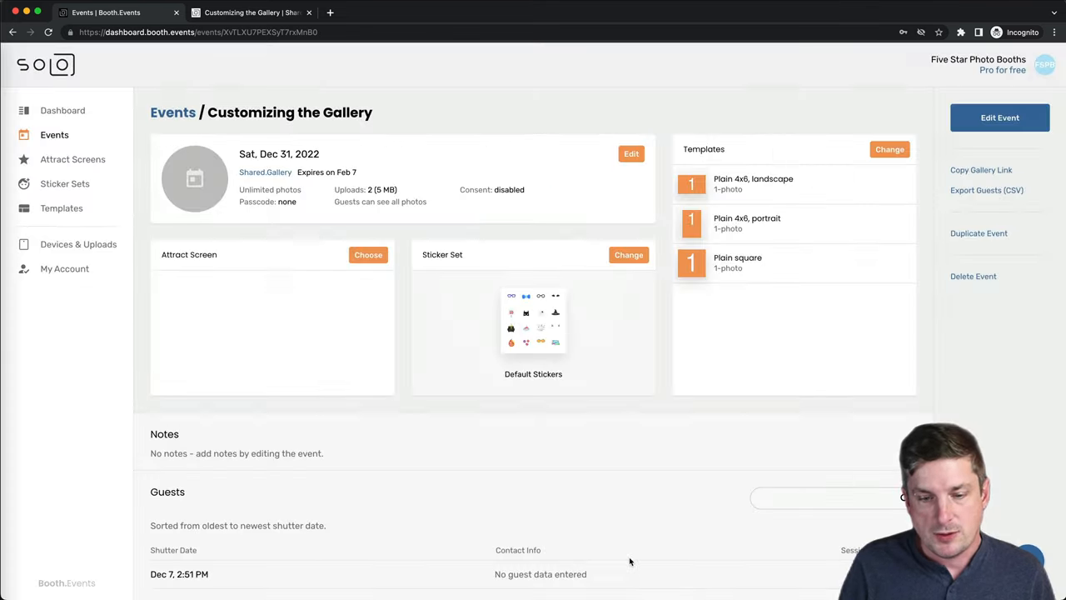
Go to the My Account profile page from the sidebar
{"action": "left_click", "coordinate": [250, 12]}
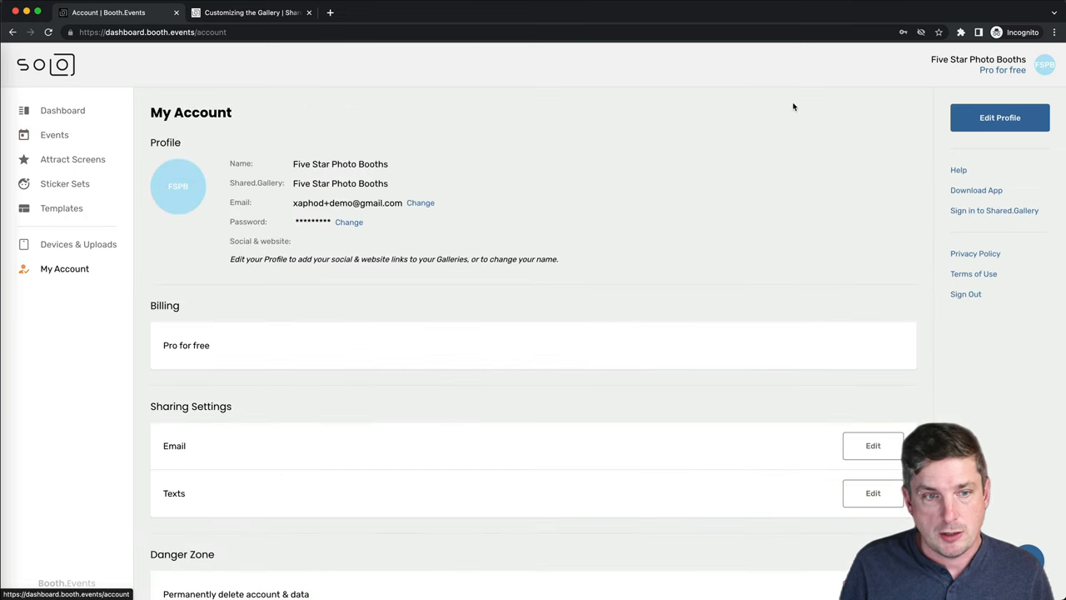
Edit the profile and enter the default Facebook and Twitter links
{"action": "left_click", "coordinate": [1000, 118]}
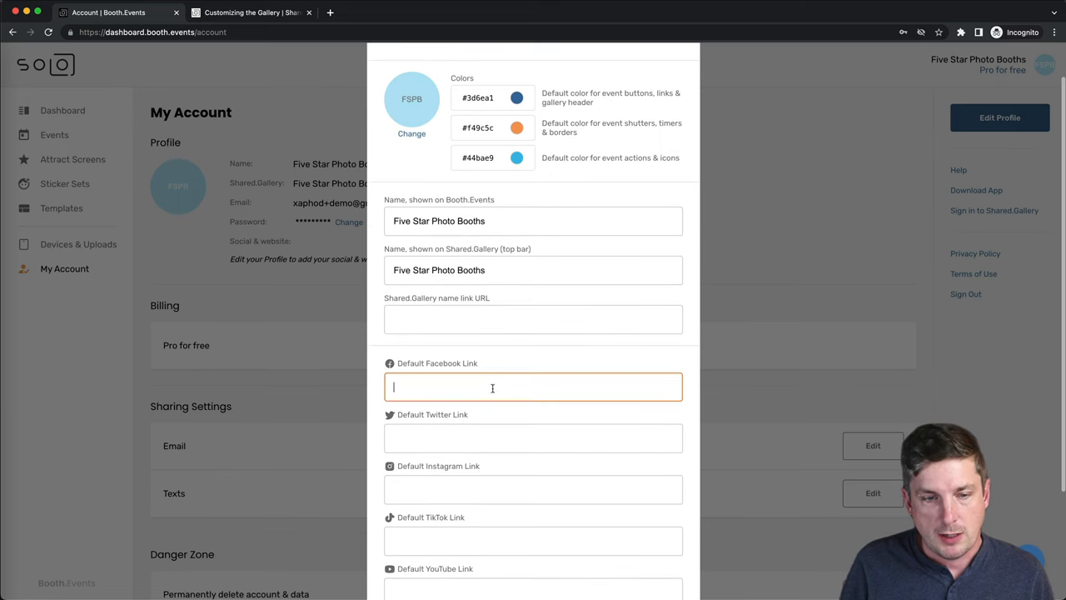
{"action": "type", "text": "https://facebook.com/mypage"}
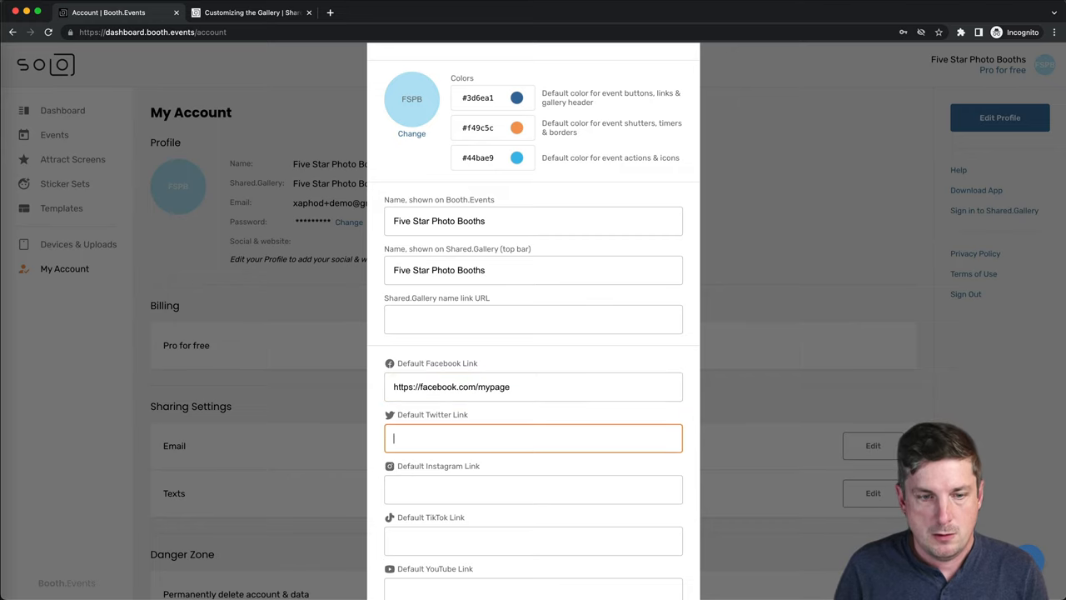
{"action": "type", "text": "https://twt"}
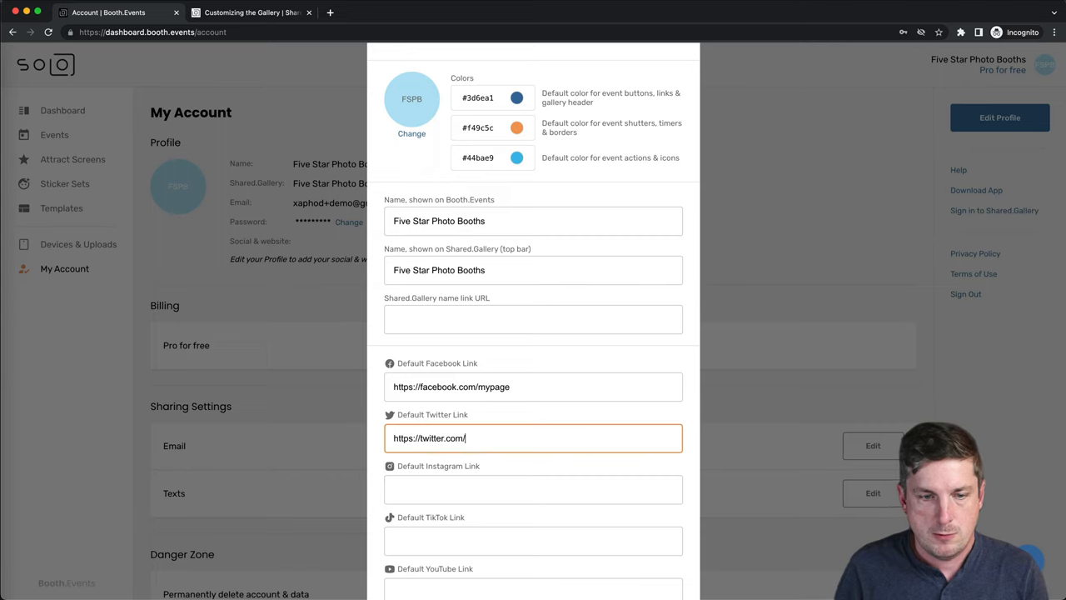
{"action": "type", "text": "me"}
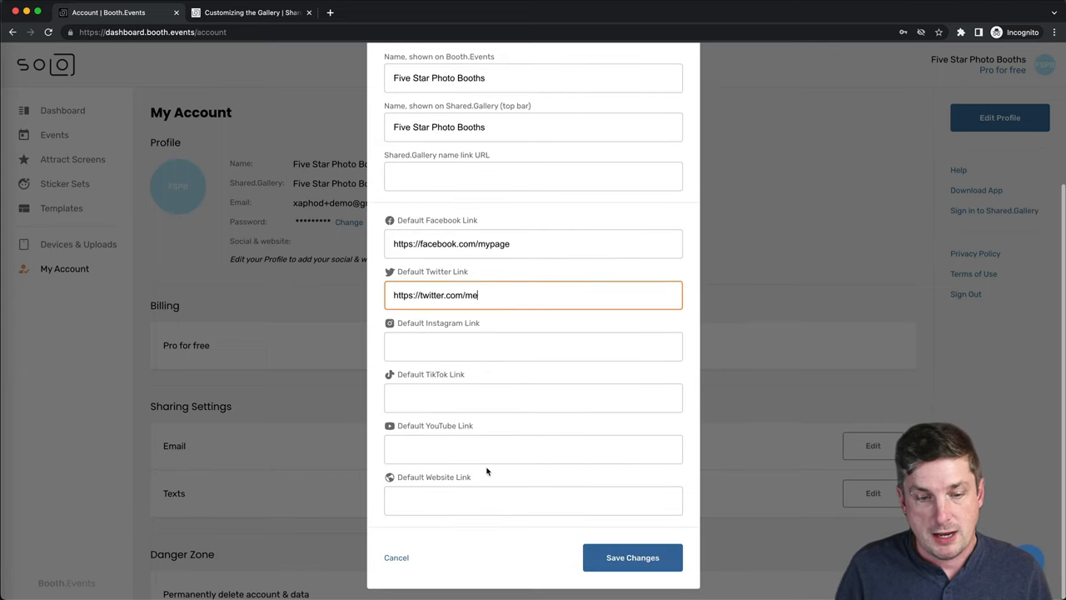
Add the default website link, save the profile, and reopen the event's Shared.Gallery page
{"action": "left_click", "coordinate": [533, 500]}
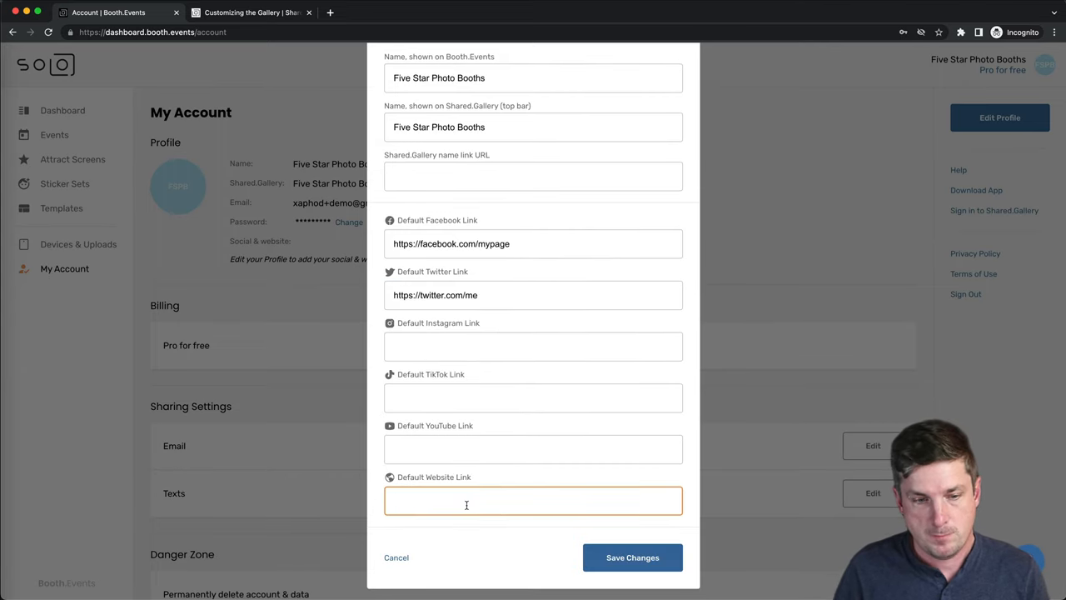
{"action": "type", "text": "x"}
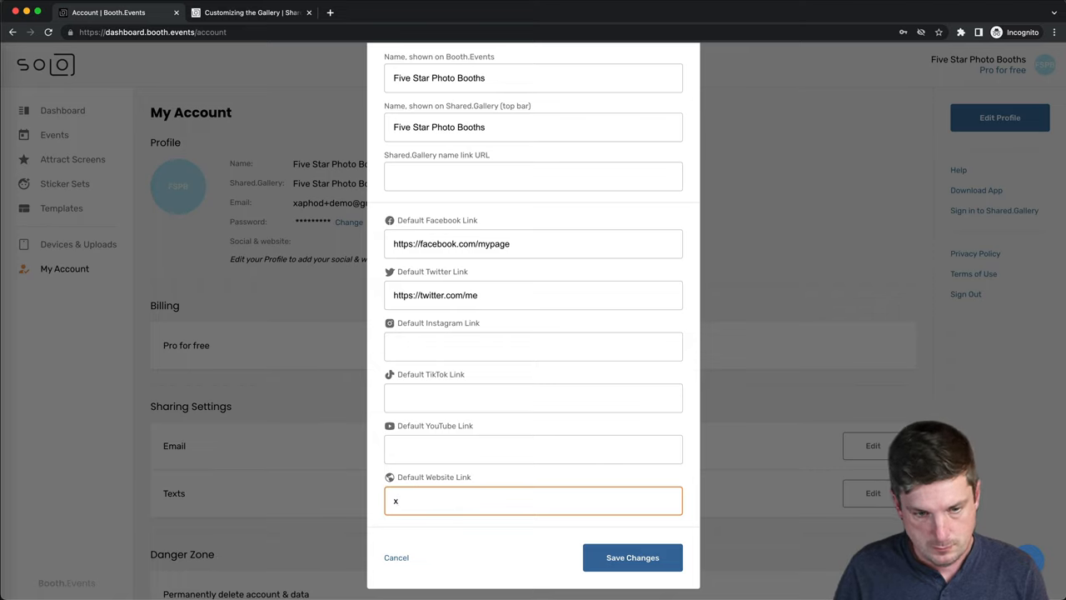
{"action": "type", "text": "https://"}
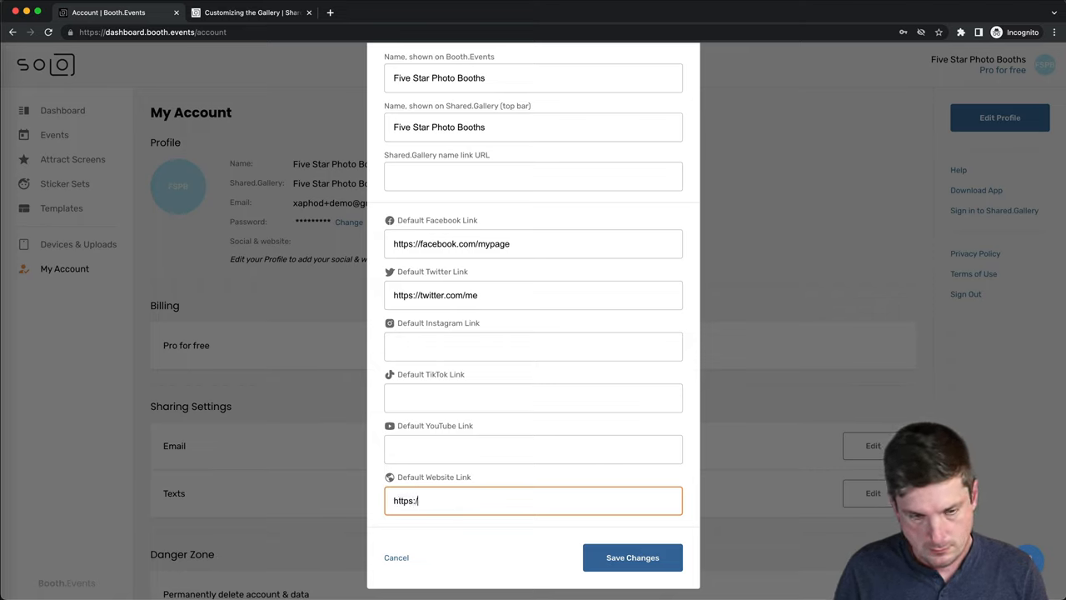
{"action": "type", "text": "myw"}
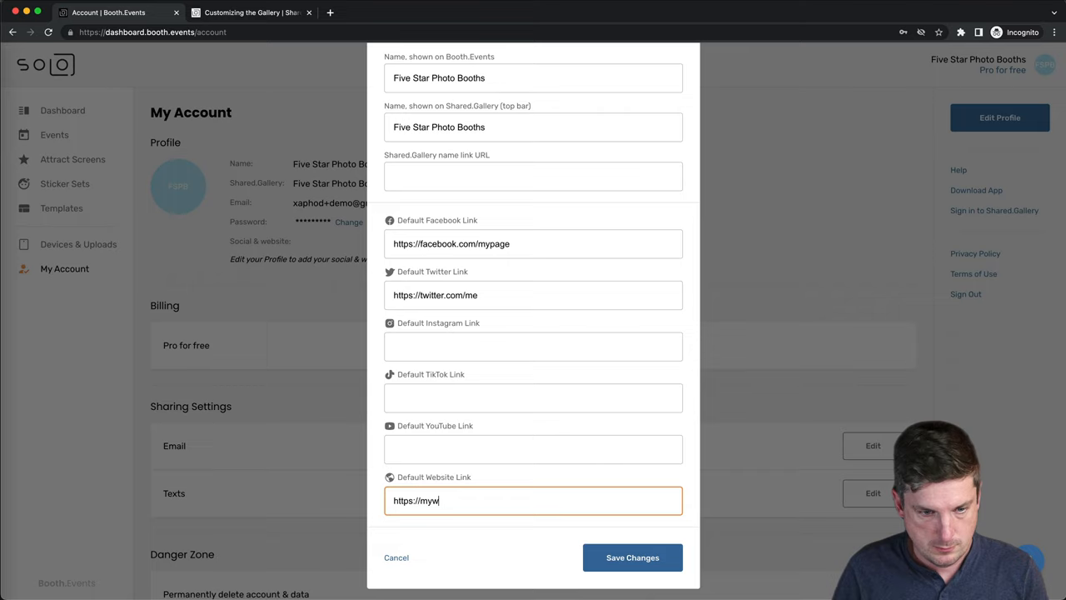
{"action": "type", "text": "ebsite.om"}
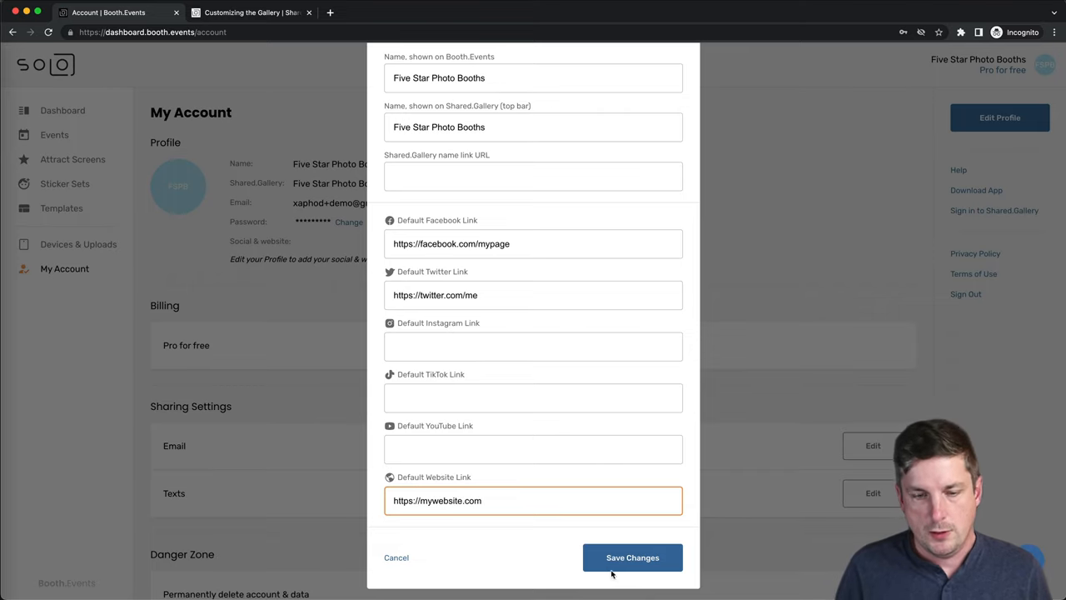
{"action": "left_click", "coordinate": [632, 558]}
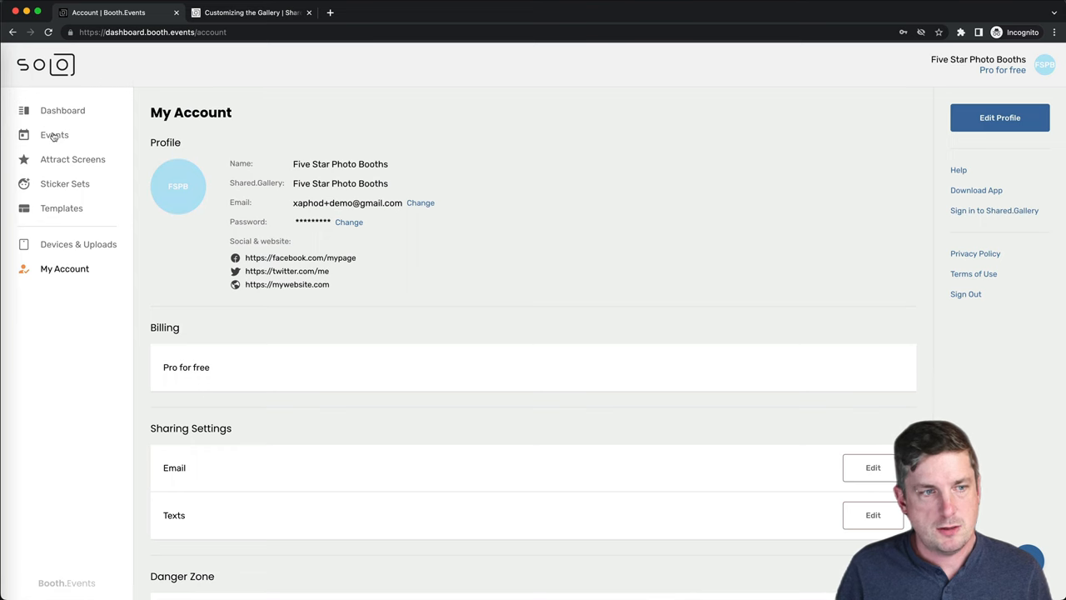
{"action": "left_click", "coordinate": [54, 134]}
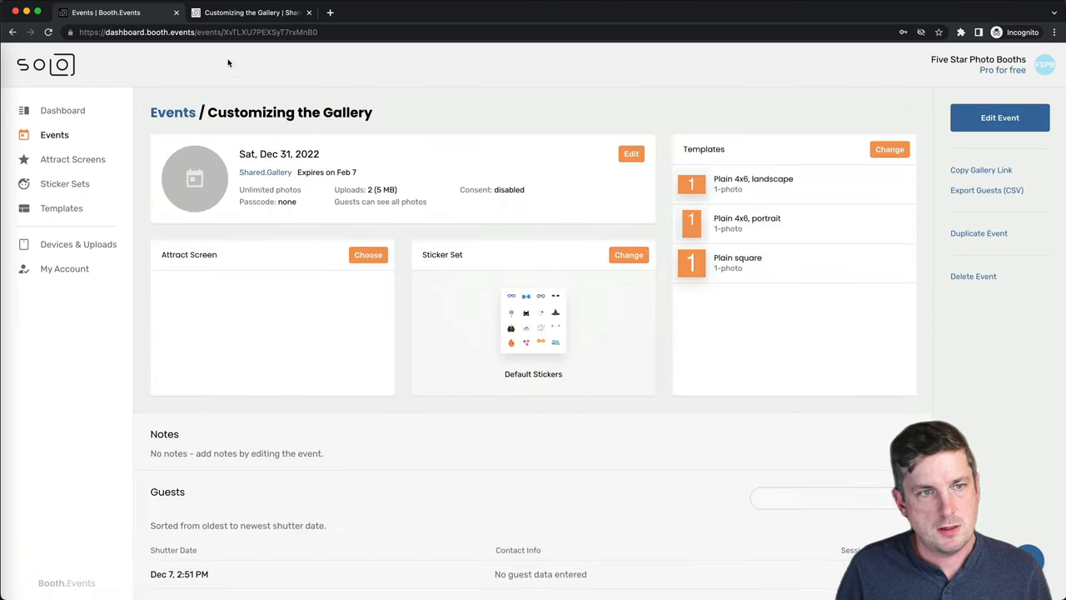
{"action": "left_click", "coordinate": [250, 12]}
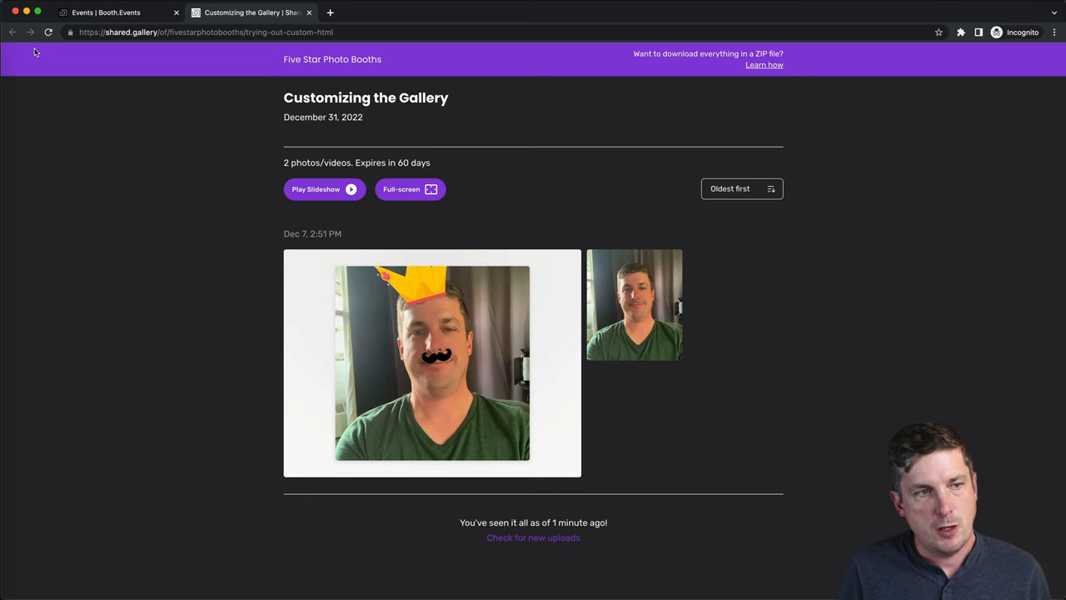
Reload the gallery to show the new social icons, then return to Booth.Events
{"action": "left_click", "coordinate": [48, 32]}
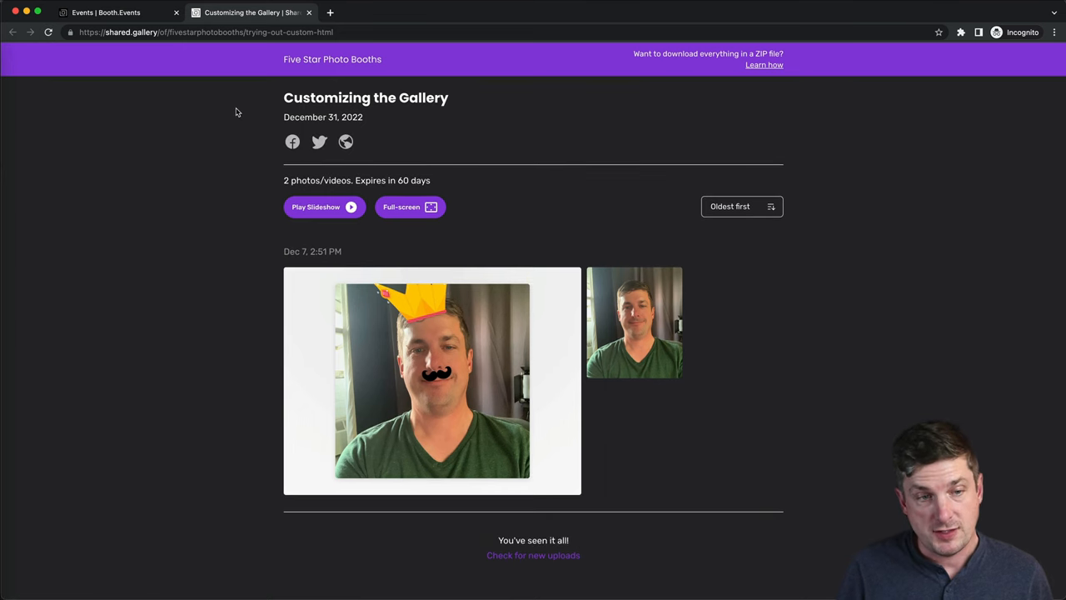
{"action": "mouse_move", "coordinate": [319, 142]}
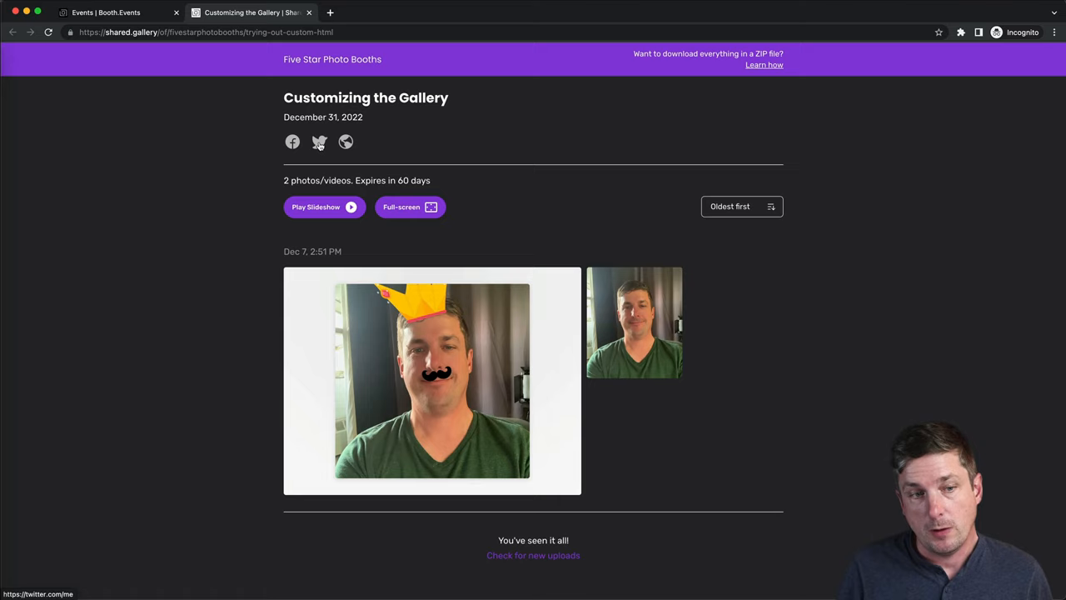
{"action": "mouse_move", "coordinate": [346, 141]}
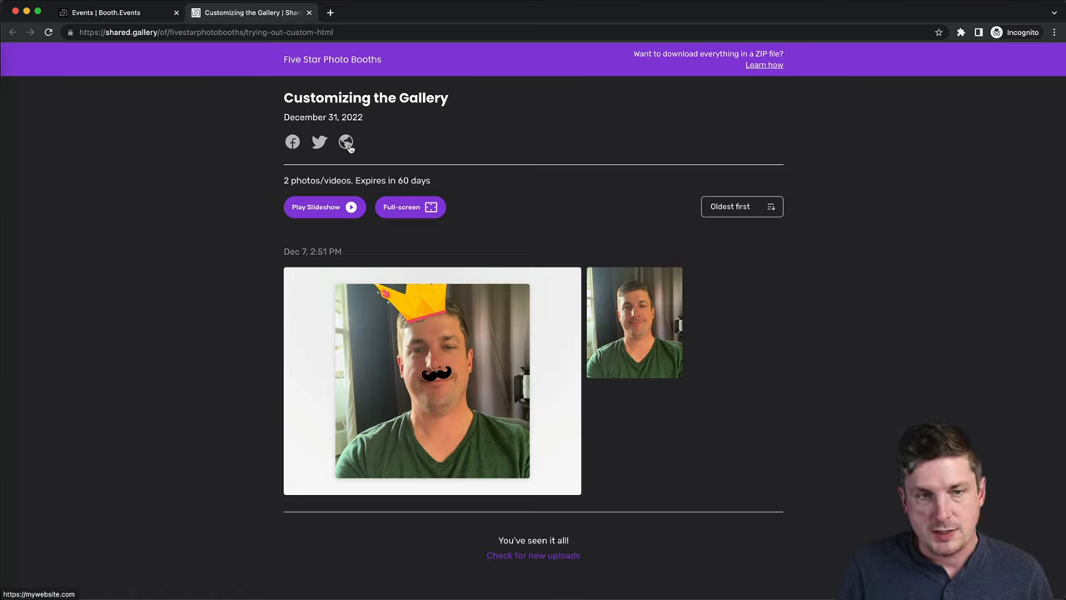
{"action": "mouse_move", "coordinate": [244, 208]}
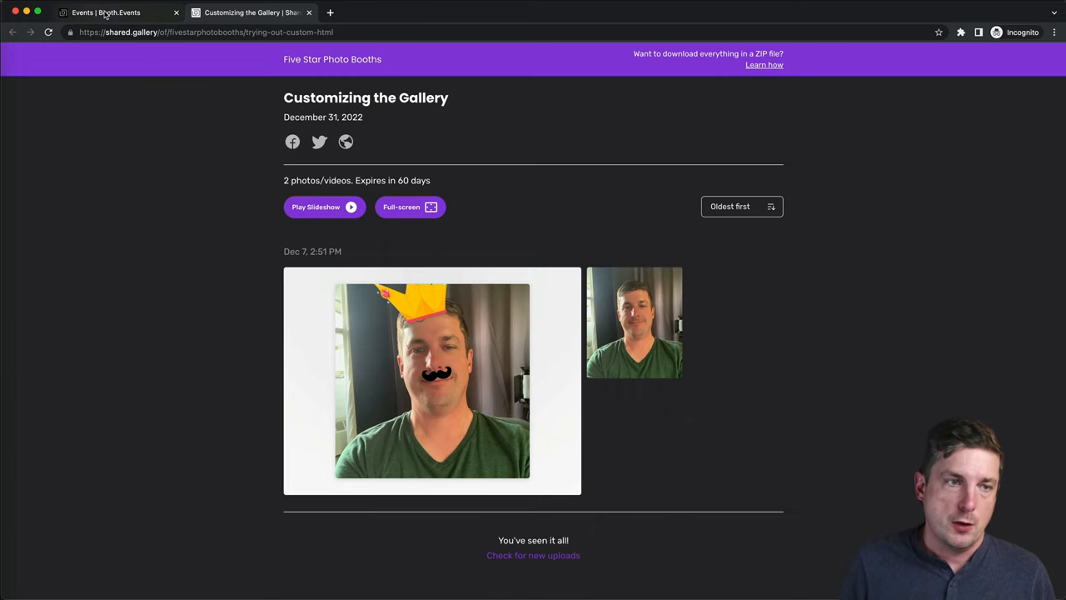
{"action": "left_click", "coordinate": [105, 12]}
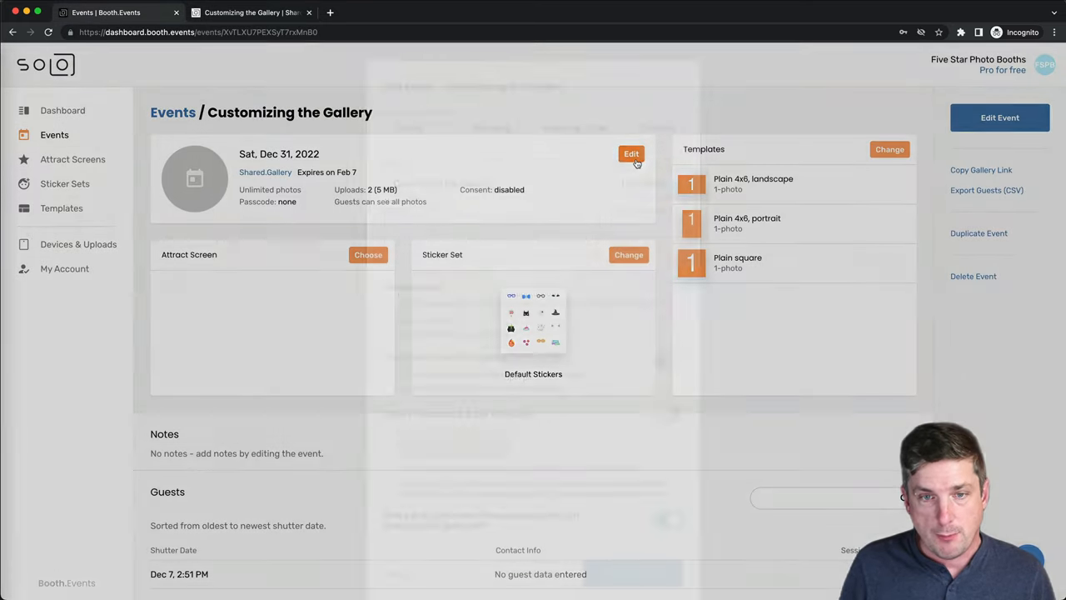
In the event's Branding settings, select Message & Button for the gallery and session pages
{"action": "left_click", "coordinate": [632, 154]}
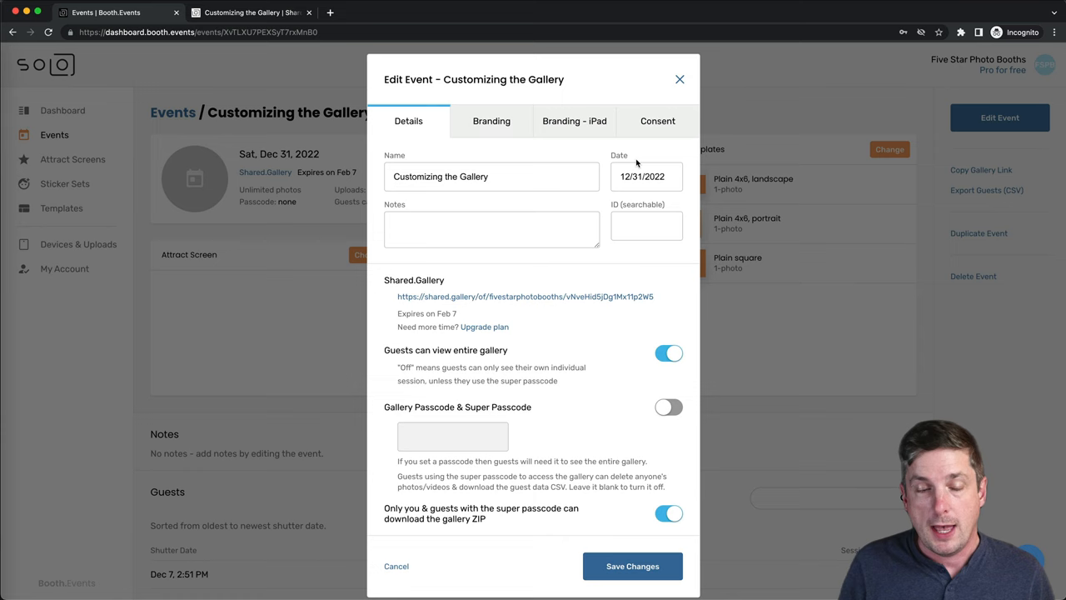
{"action": "left_click", "coordinate": [491, 121]}
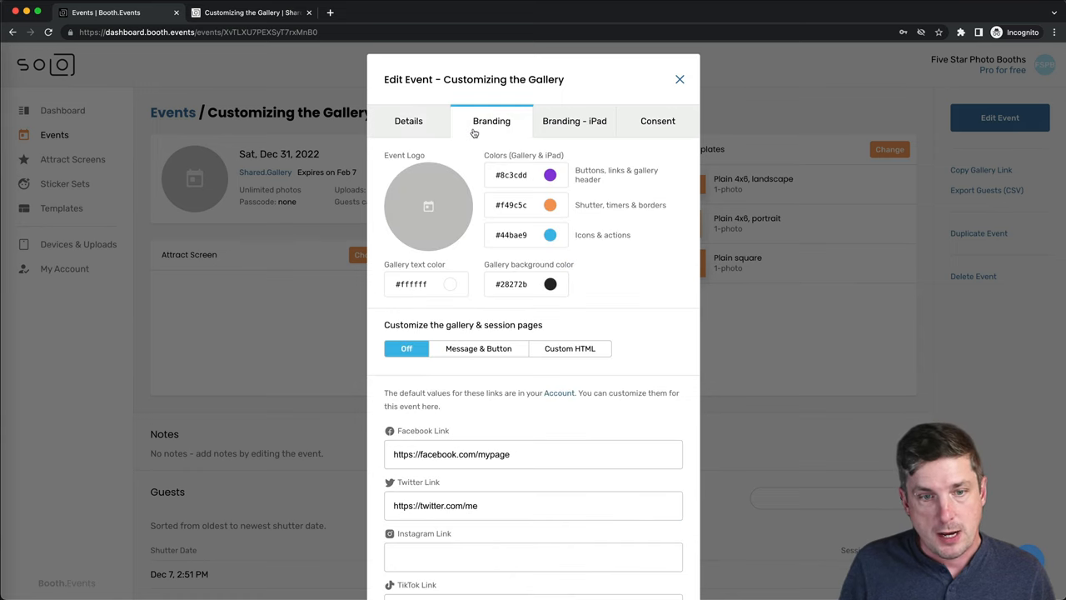
{"action": "mouse_move", "coordinate": [394, 327]}
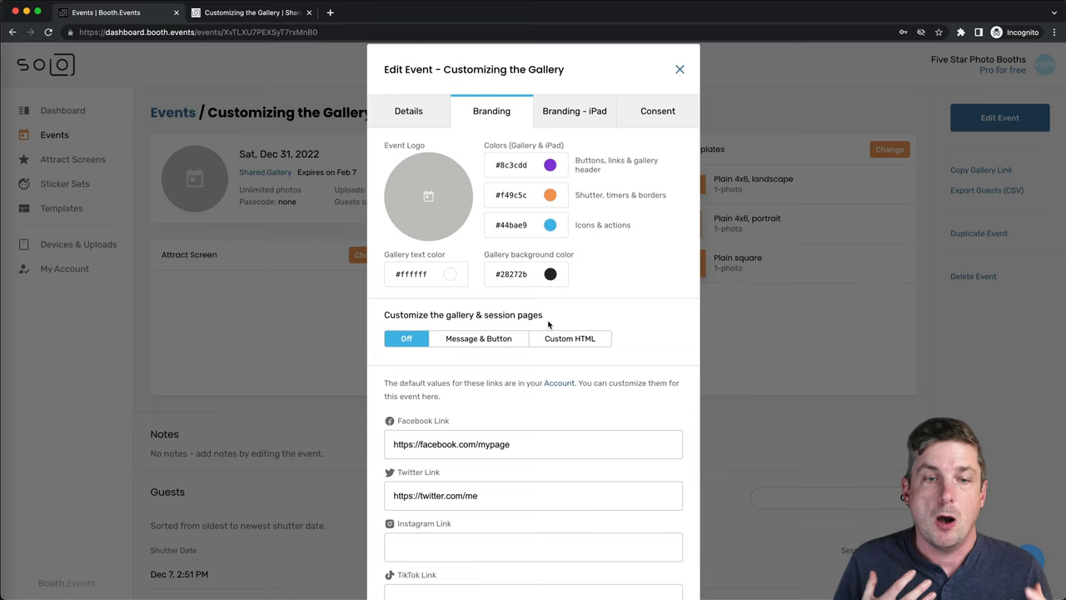
{"action": "left_click", "coordinate": [479, 338]}
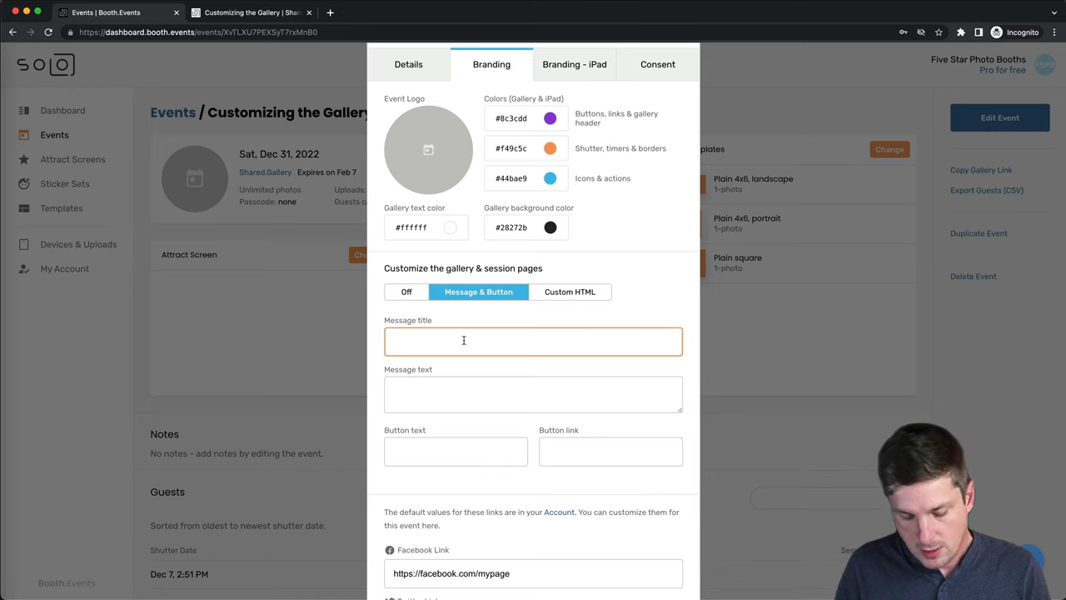
Enter title 'Sign up to enter our contest and win a million bucks' and the competition-form message
{"action": "type", "text": "Sign up to enter"}
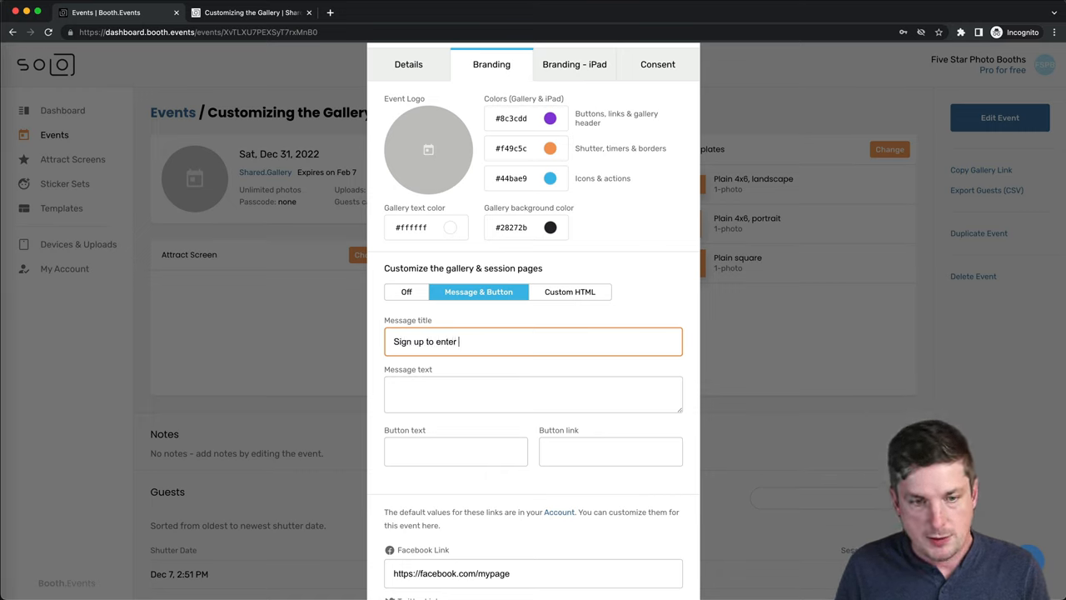
{"action": "type", "text": "our contest and w"}
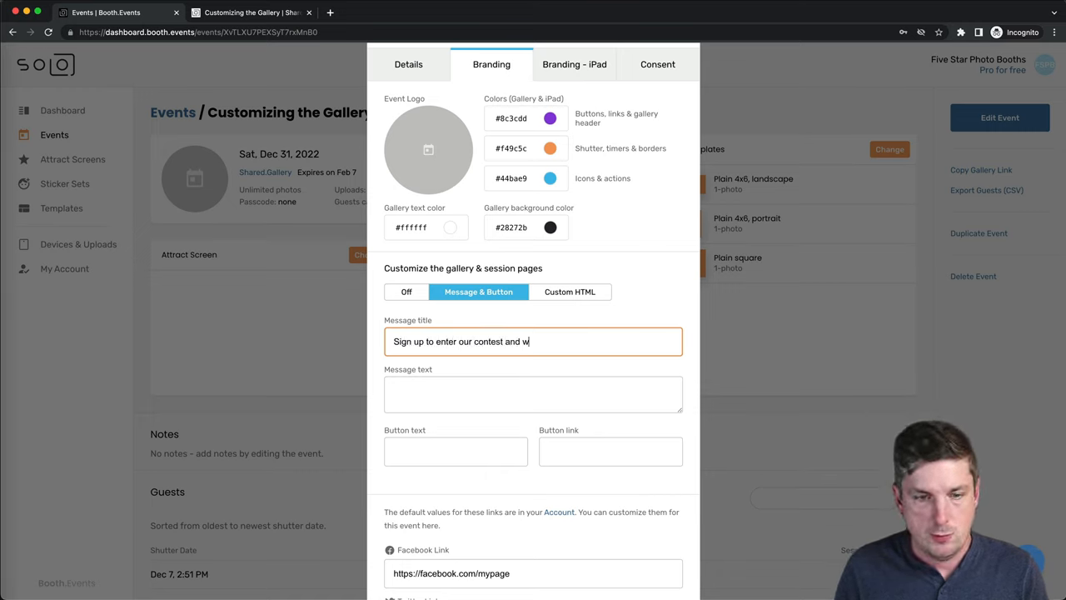
{"action": "type", "text": "in a million bucks!"}
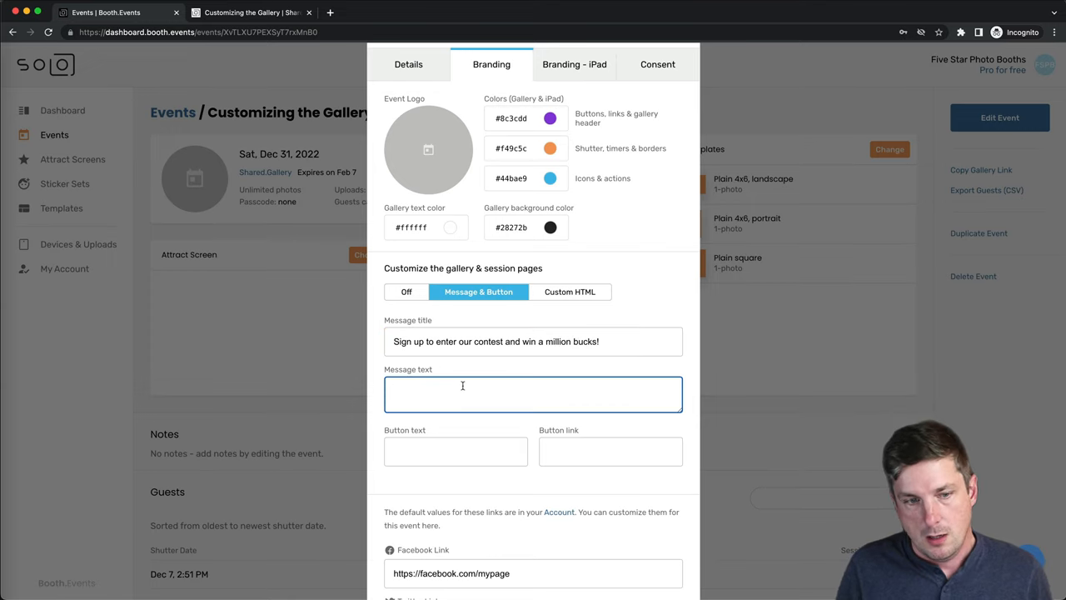
{"action": "type", "text": "All y"}
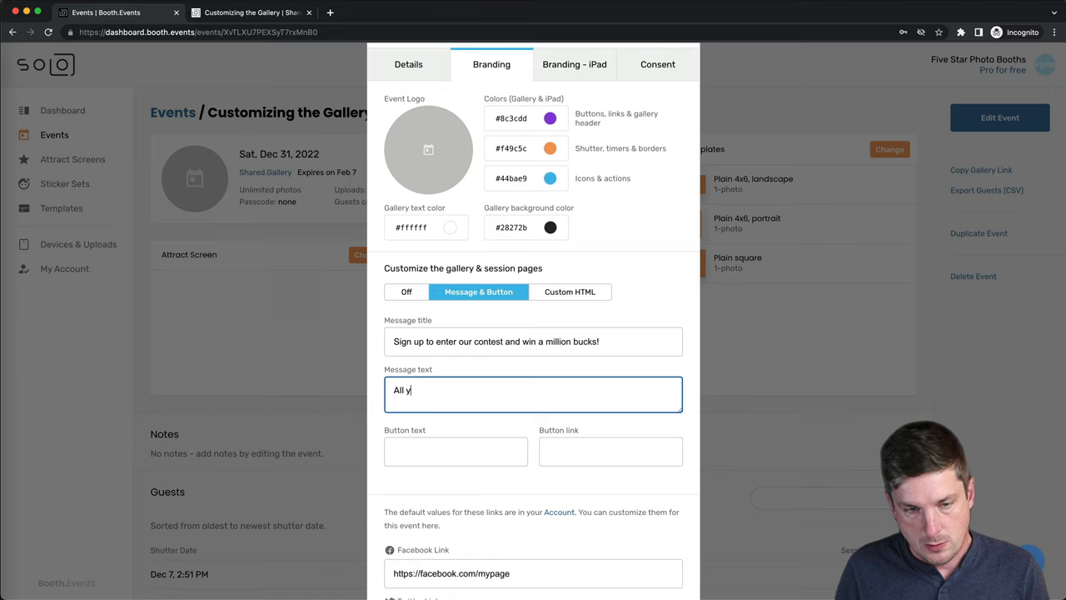
{"action": "type", "text": "ou need"}
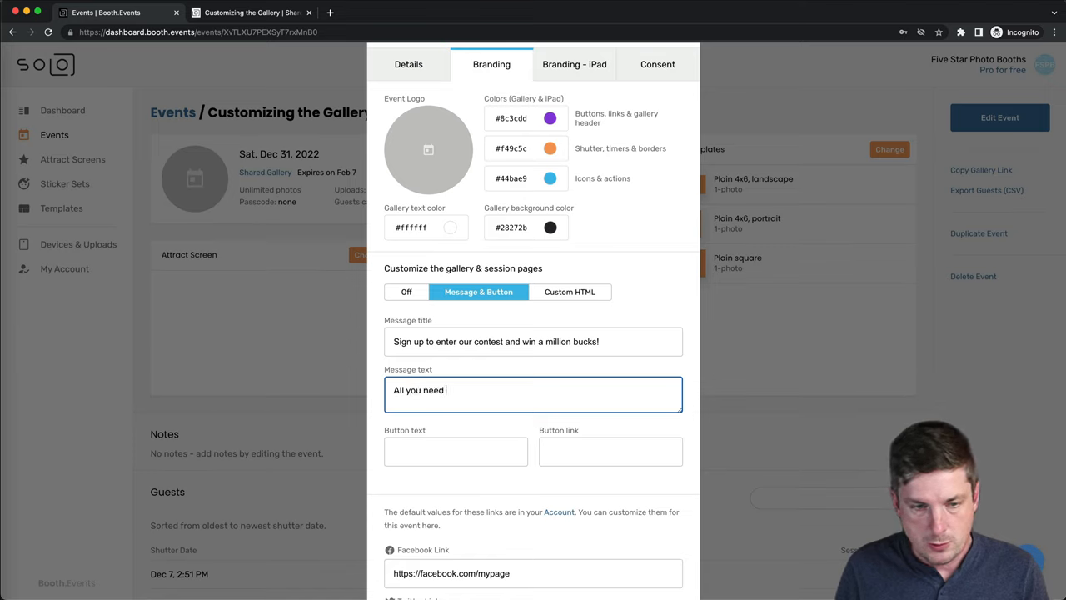
{"action": "type", "text": "to is visit"}
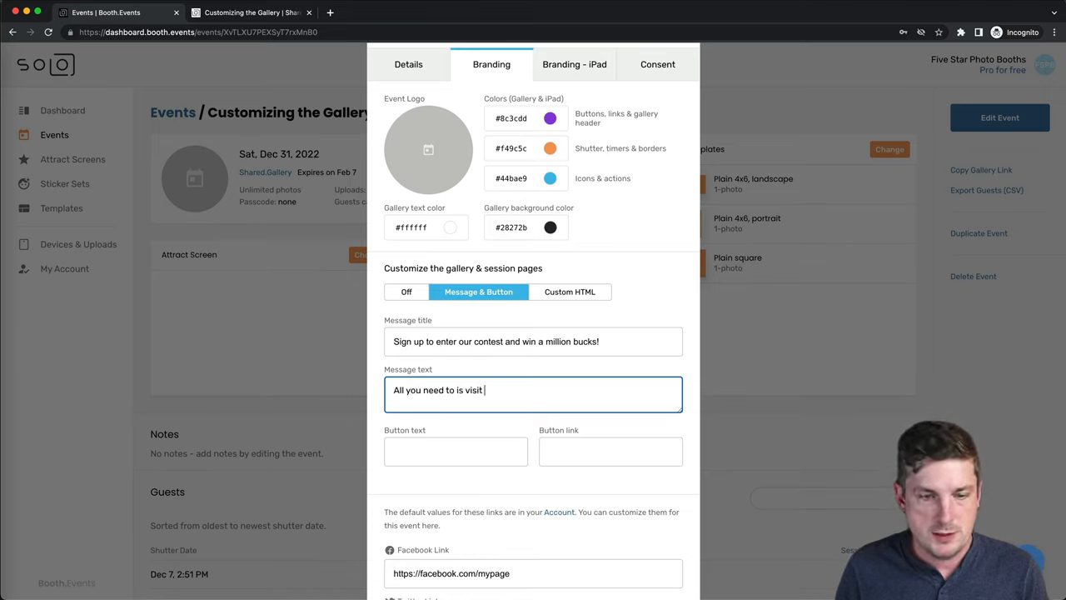
{"action": "type", "text": "our website and fill"}
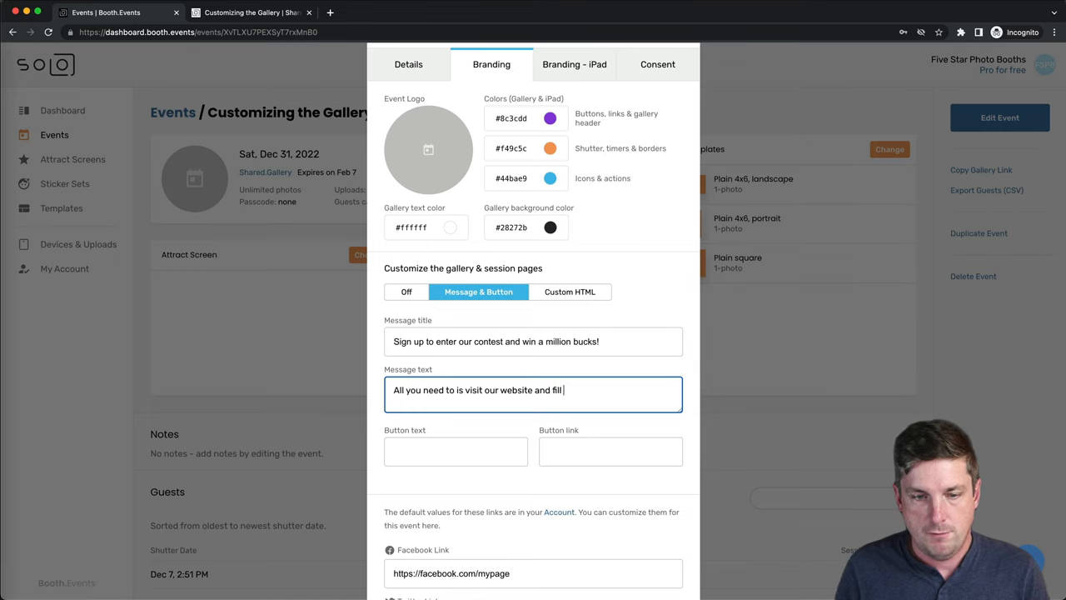
{"action": "type", "text": "out the competition form"}
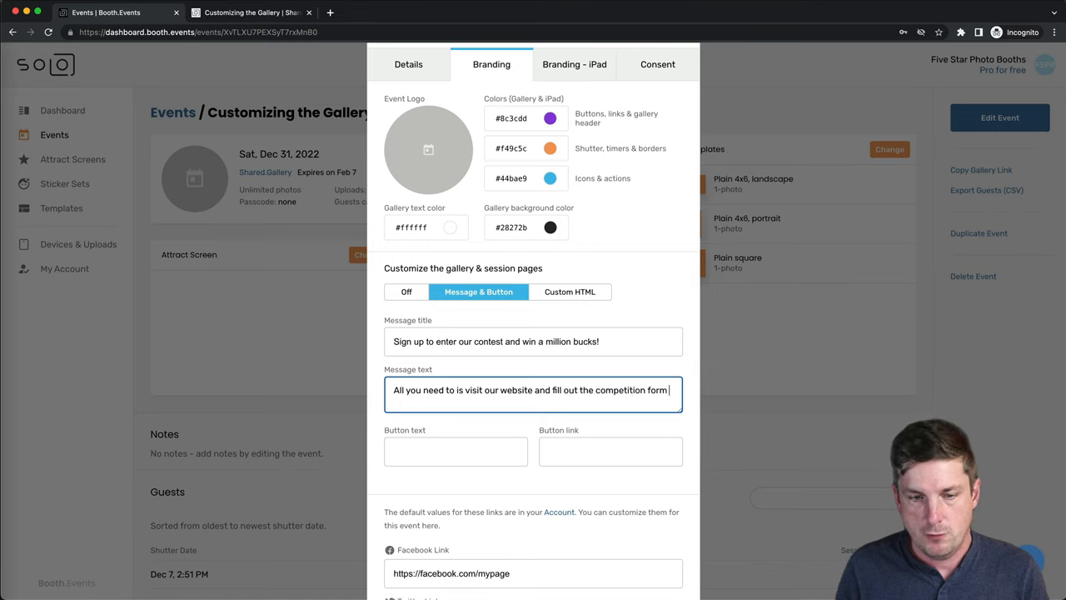
{"action": "left_click", "coordinate": [455, 451]}
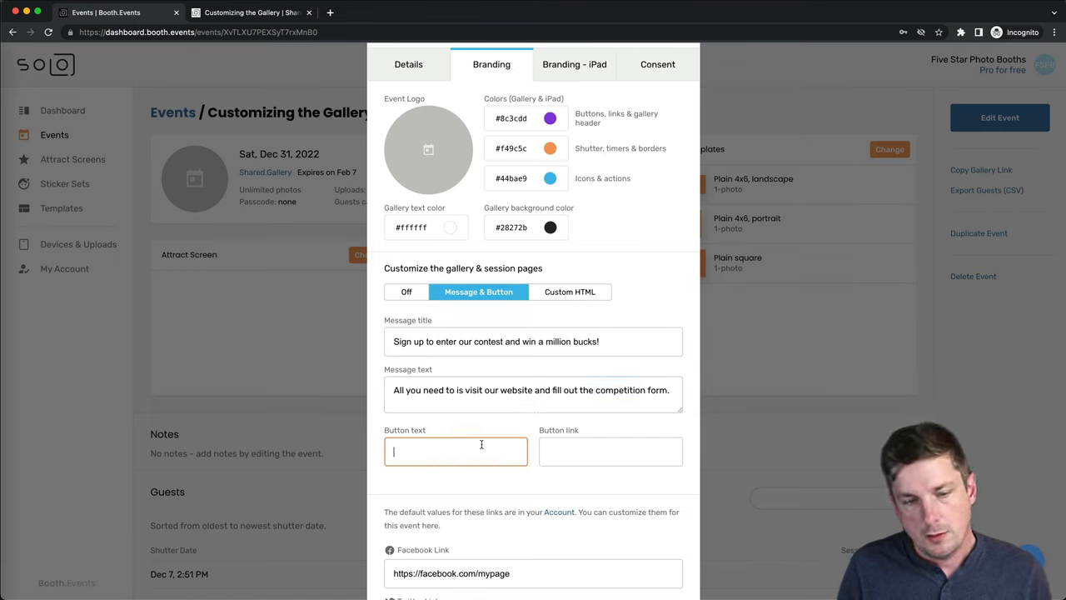
{"action": "type", "text": "Visit website"}
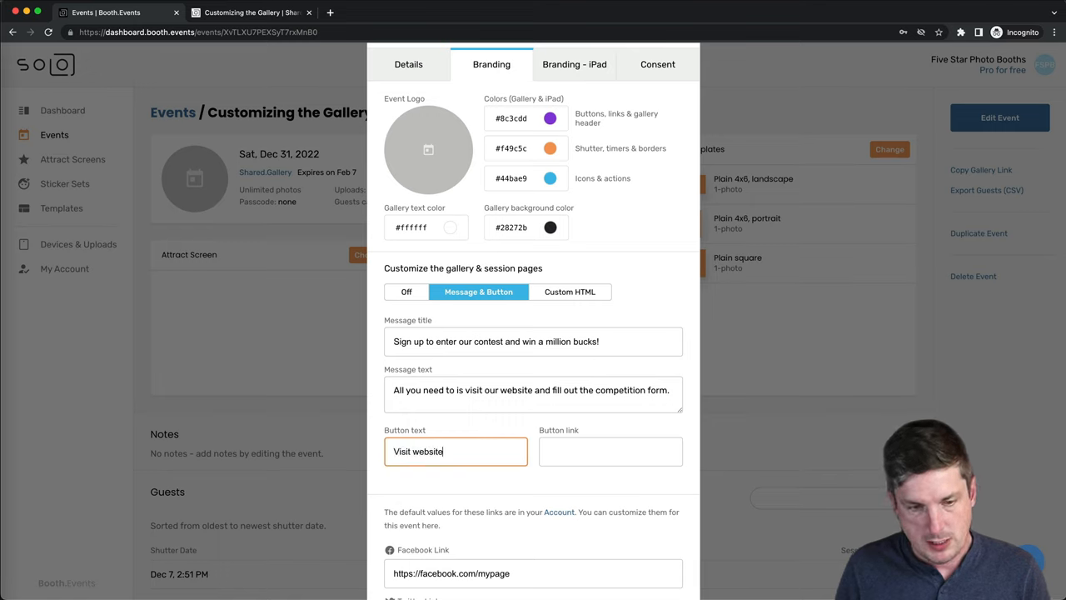
{"action": "type", "text": "https://mywebsite.com/contest"}
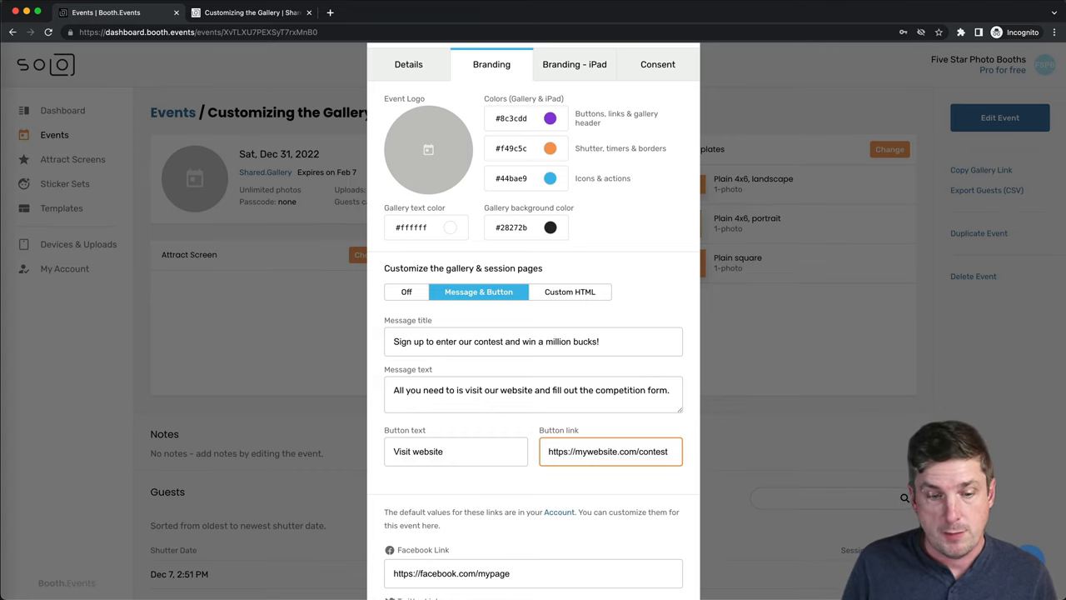
{"action": "mouse_move", "coordinate": [549, 491]}
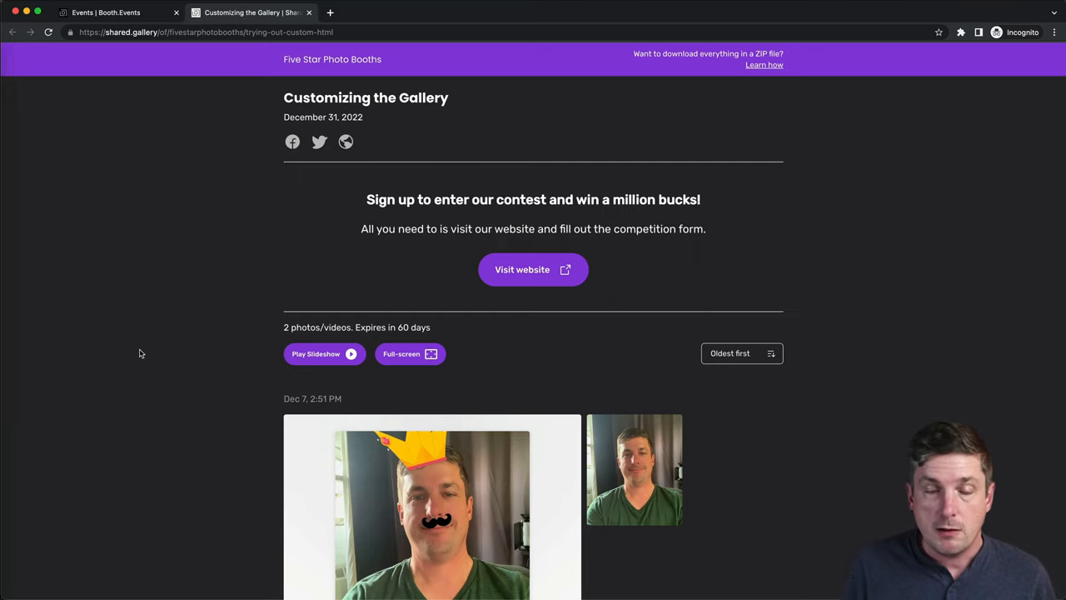
{"action": "mouse_move", "coordinate": [558, 358]}
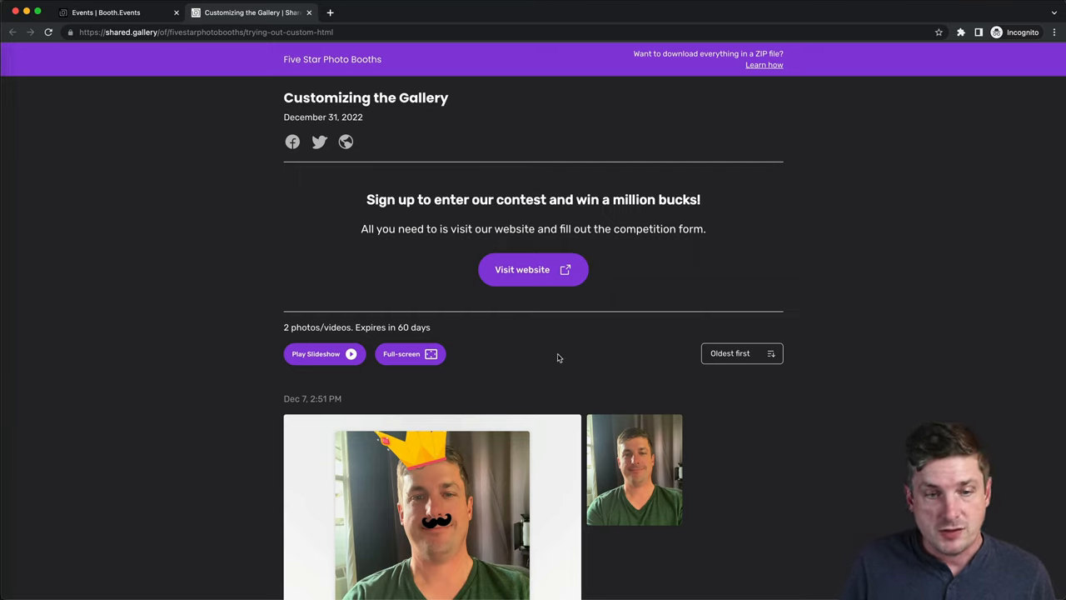
{"action": "mouse_move", "coordinate": [511, 288]}
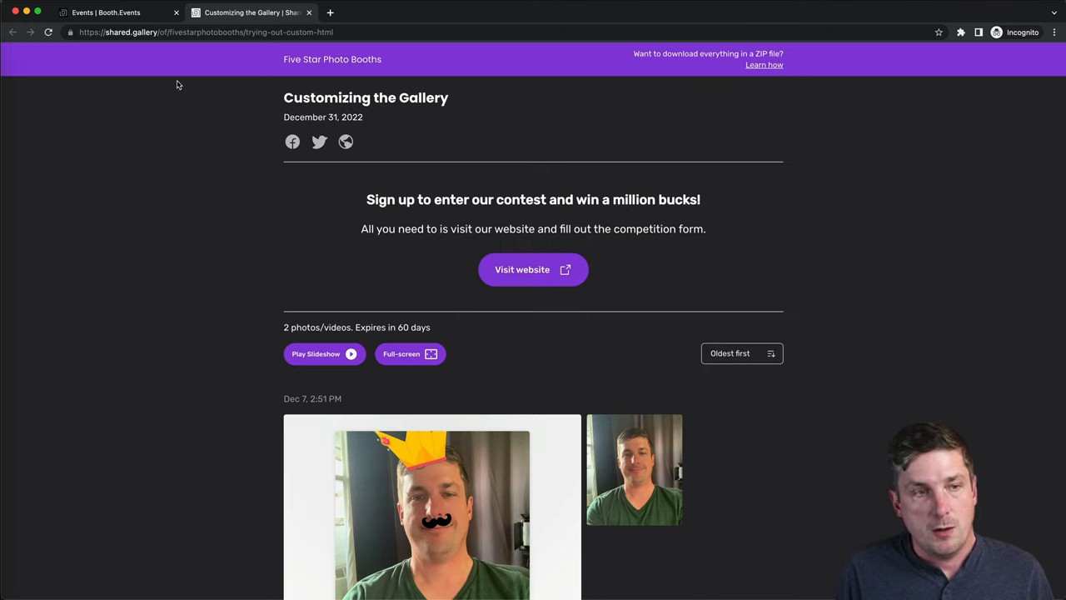
{"action": "mouse_move", "coordinate": [106, 12]}
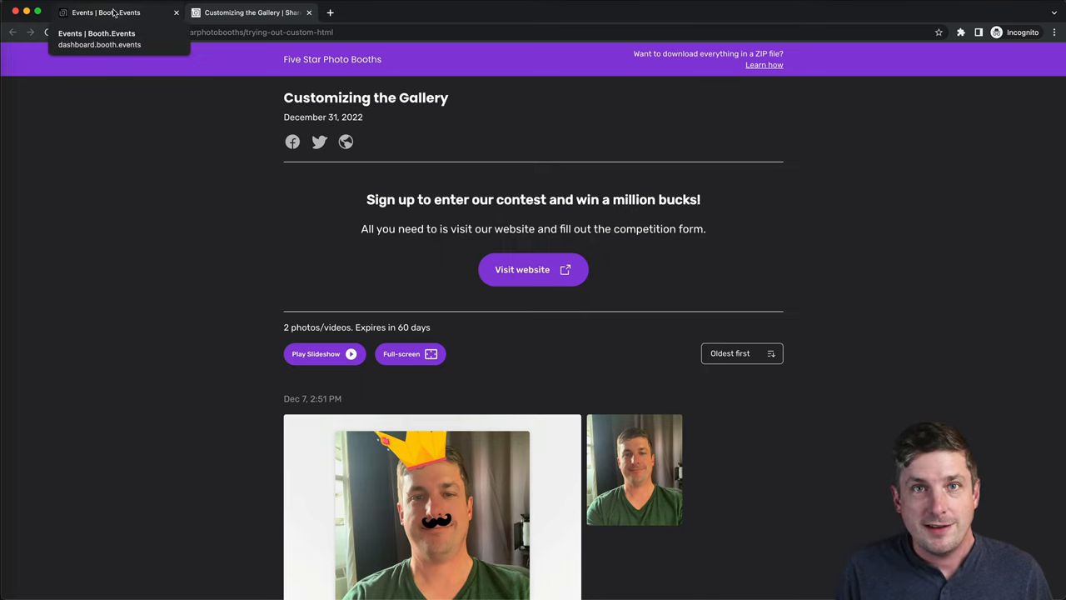